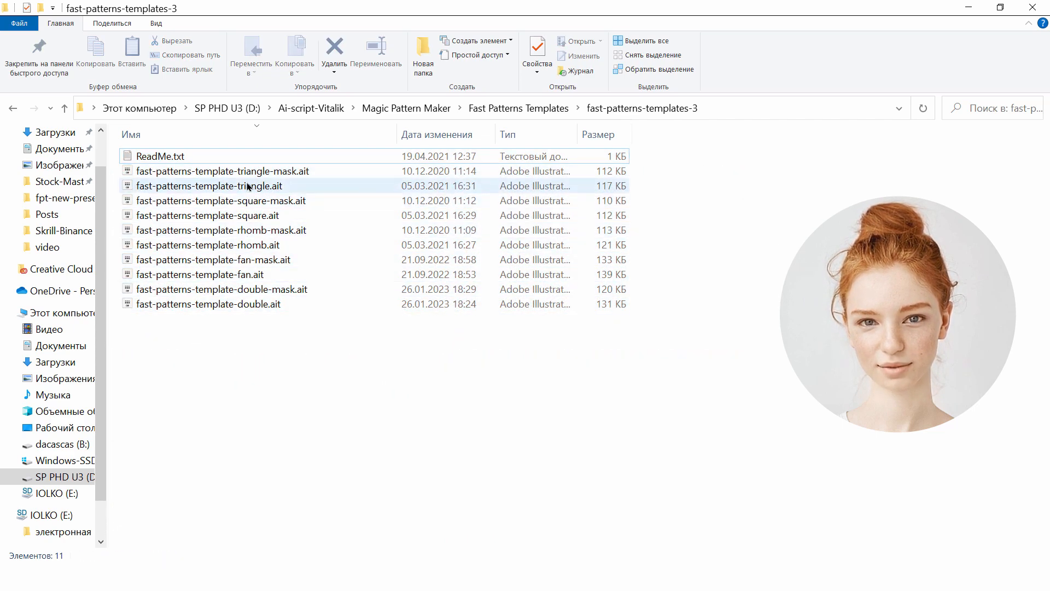
Select the ReadMe file, then preview the triangle mask template and the next template's tile layout.
left_click(159, 156)
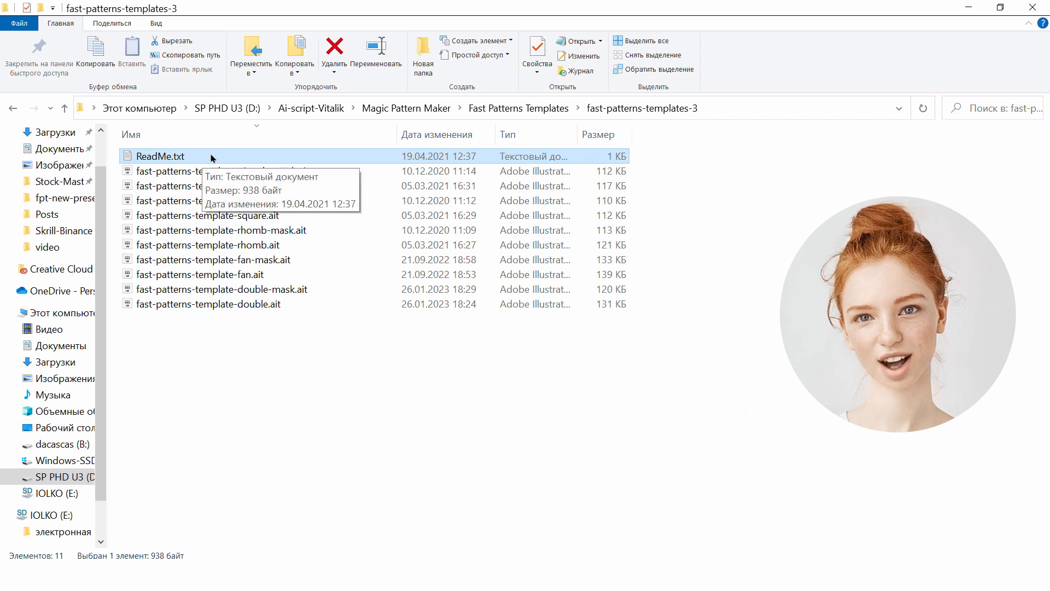
left_click(208, 186)
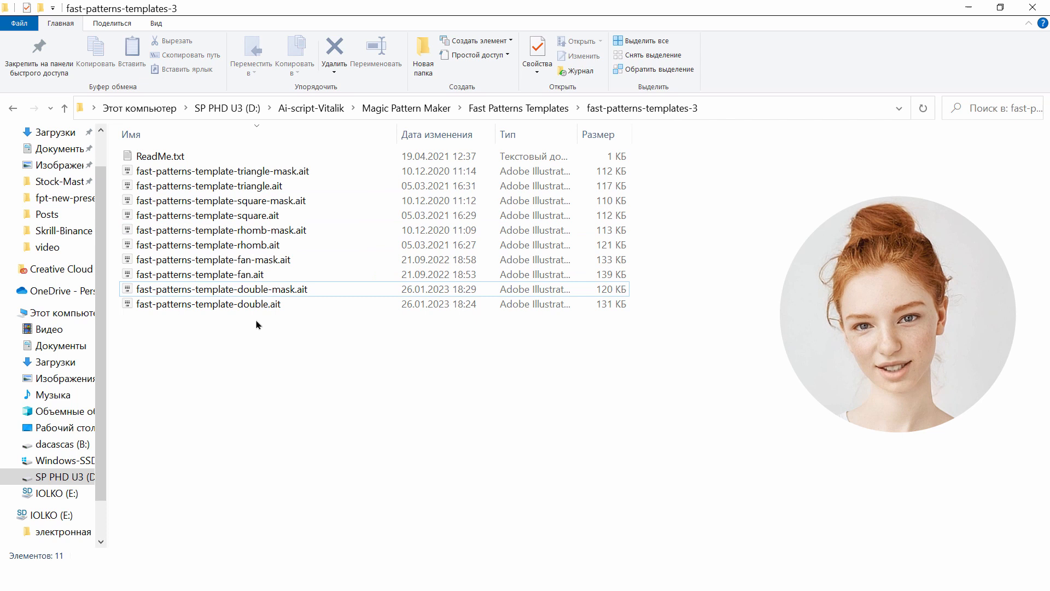
left_click(222, 170)
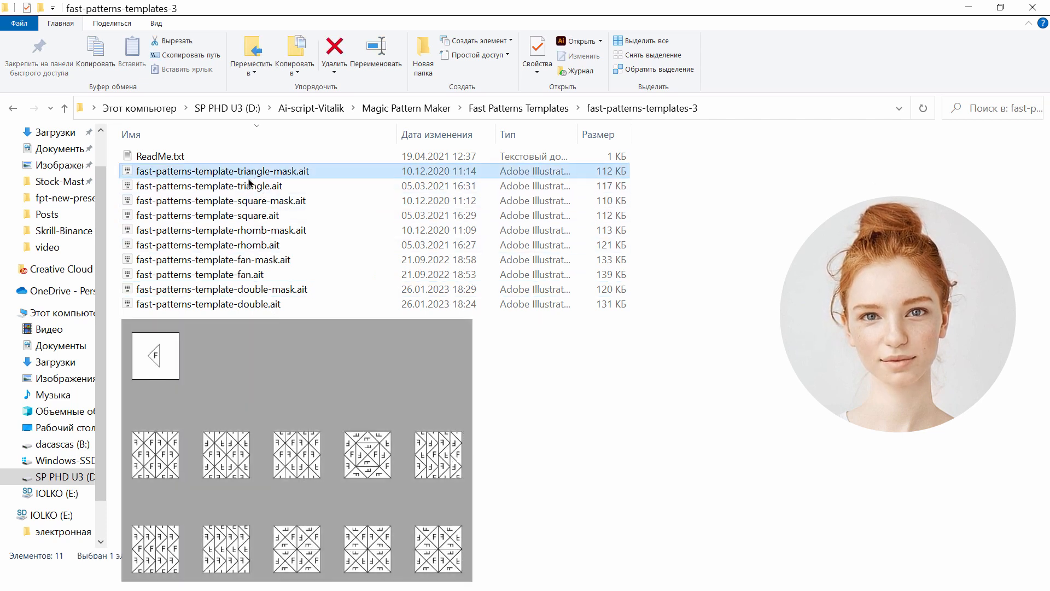
left_click(223, 186)
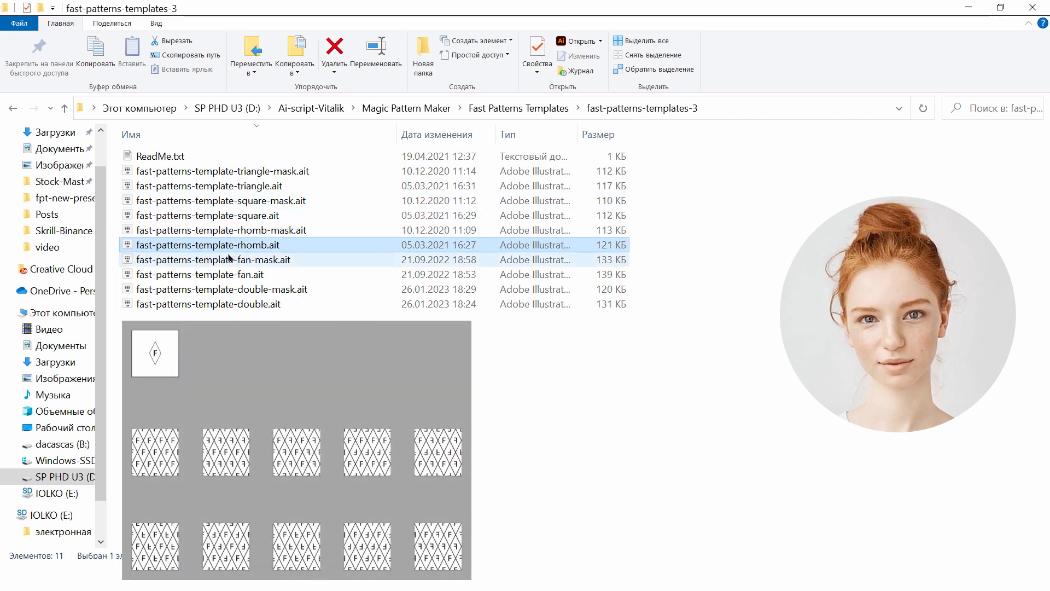
Preview the rhomb, double mask, triangle mask and triangle templates in the preview pane.
left_click(198, 274)
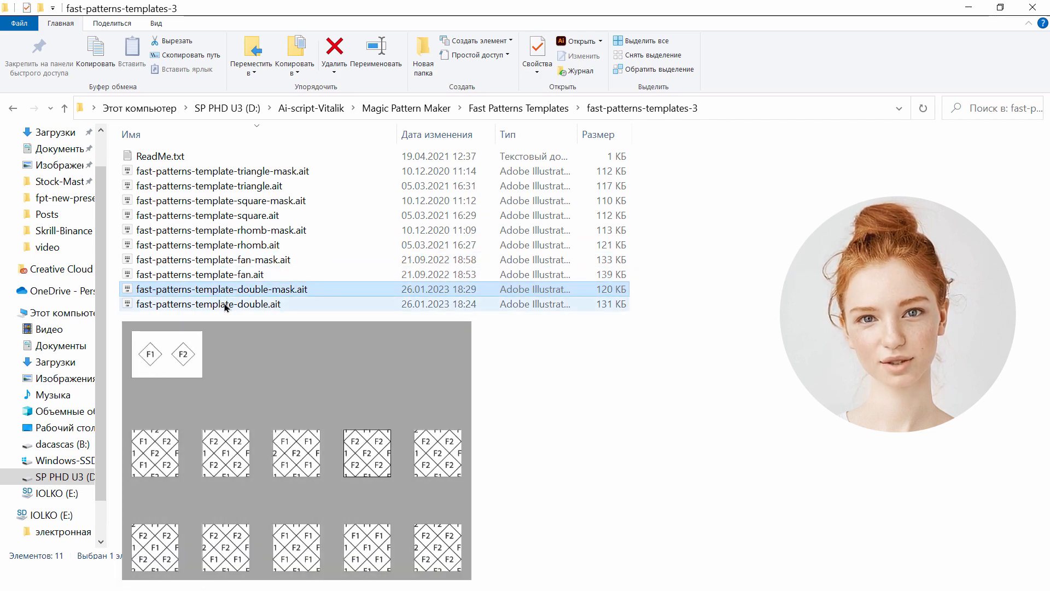
left_click(207, 303)
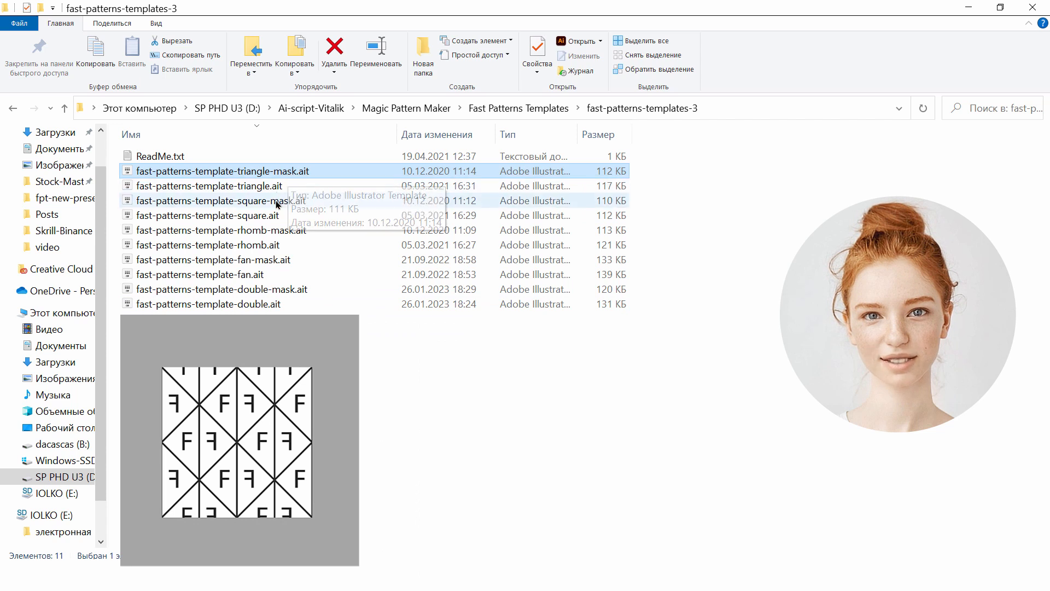
left_click(208, 186)
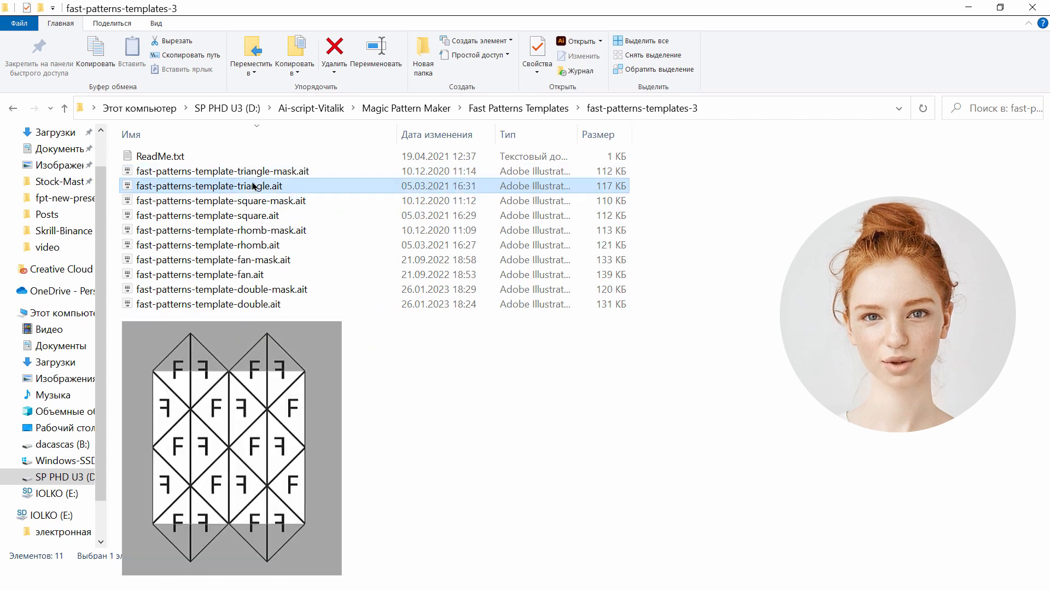
left_click(221, 215)
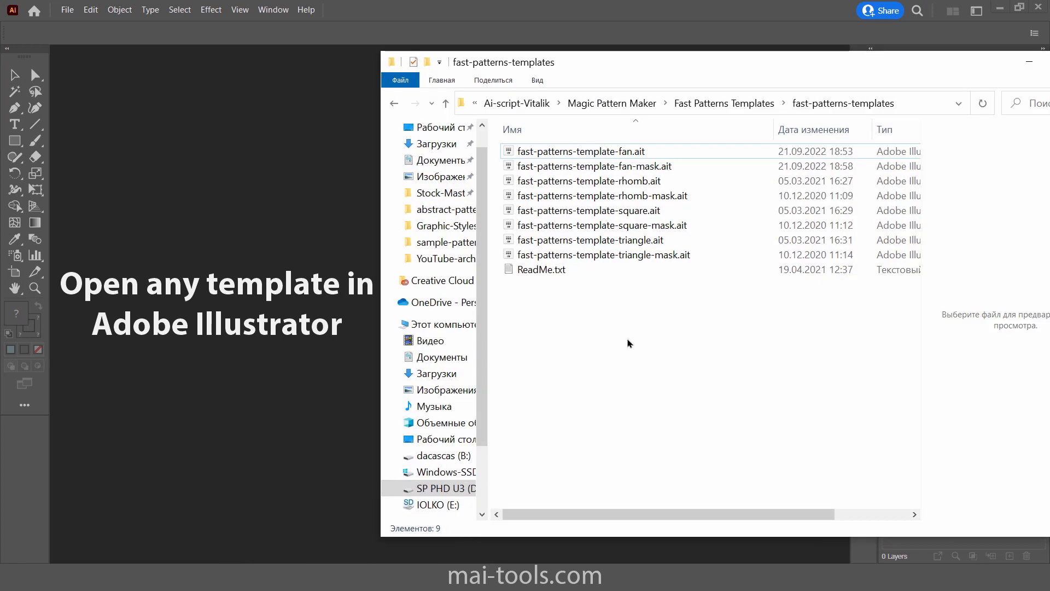
Open fast-patterns-template-fan-mask.ait in Illustrator as a new untitled document.
left_click(595, 165)
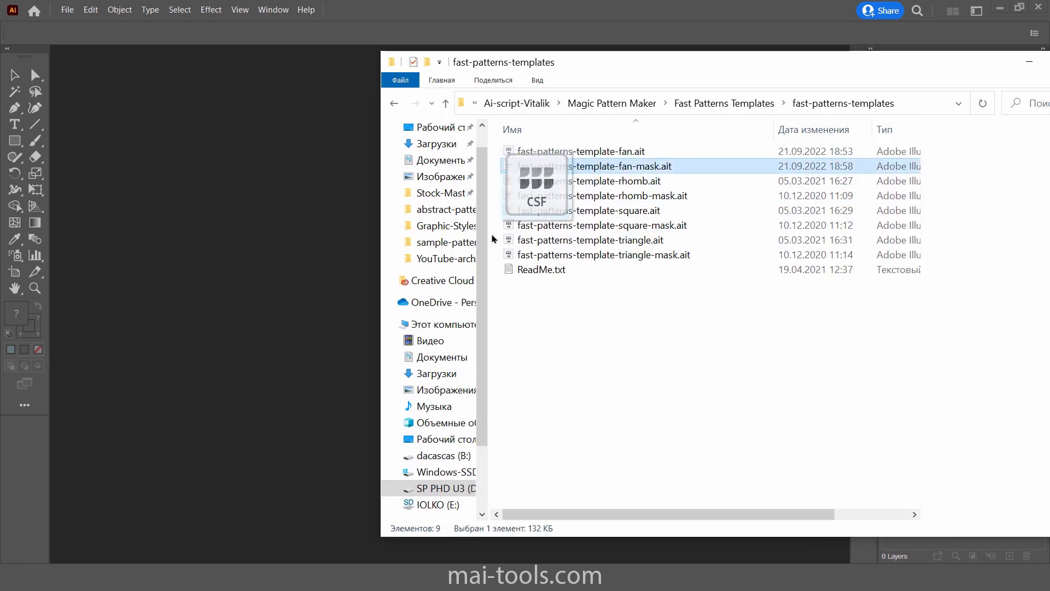
double_click(595, 165)
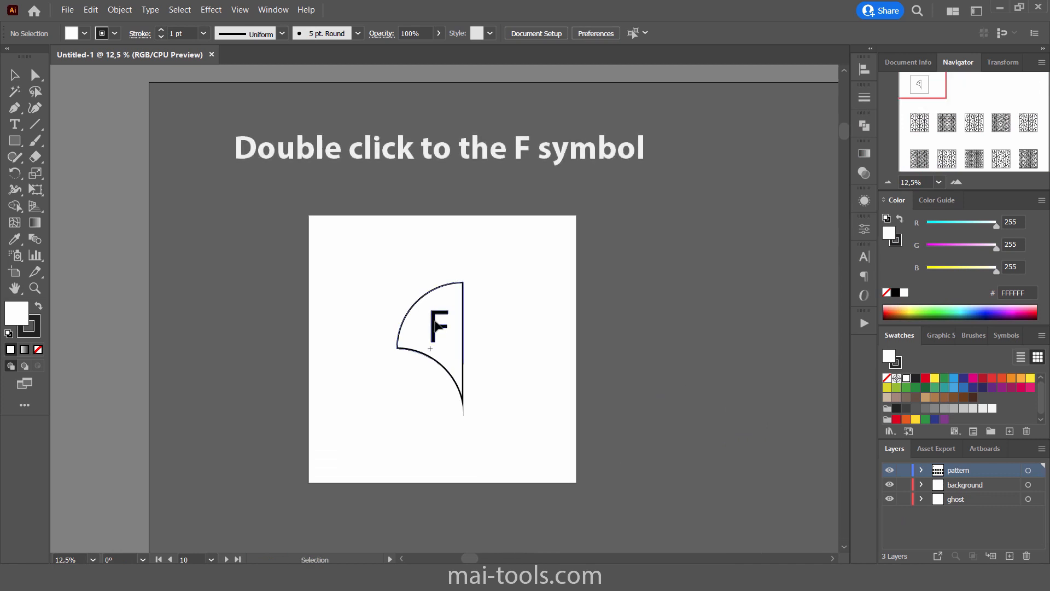
Enter the F placeholder symbol, swap it for floral line art and deselect the placed art.
double_click(438, 326)
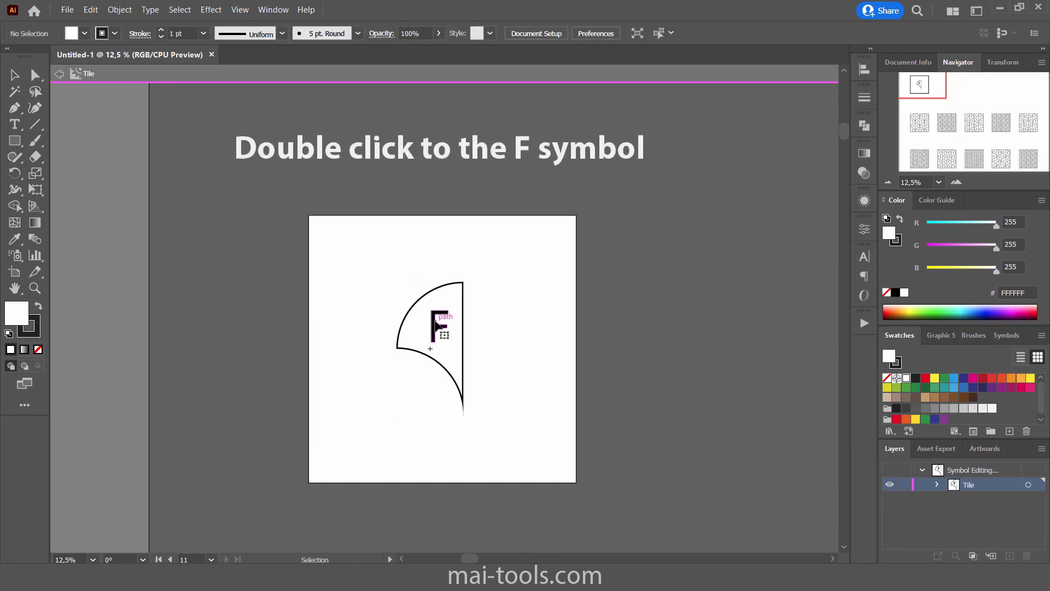
double_click(439, 327)
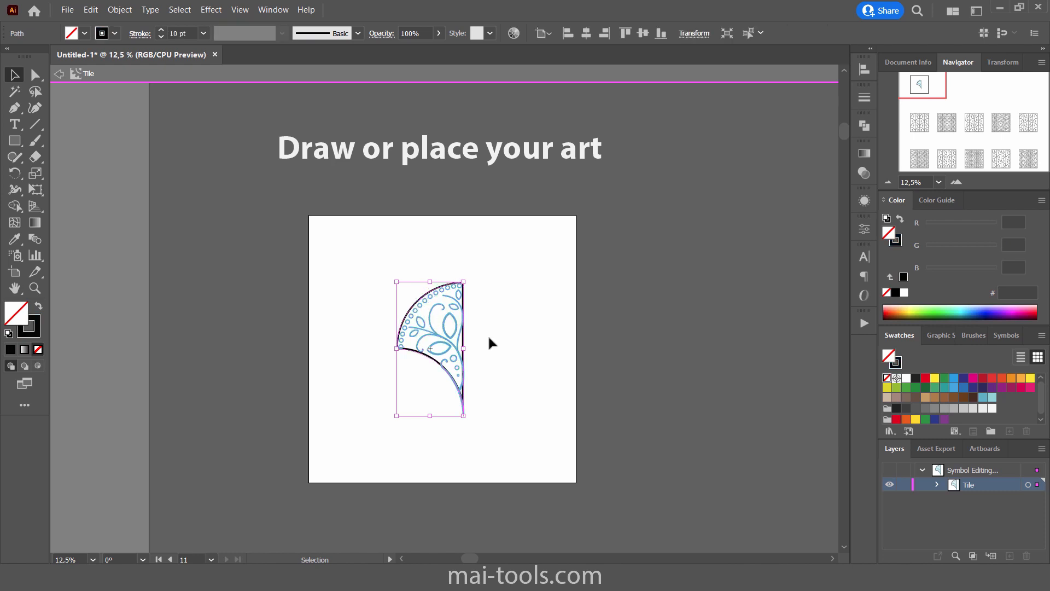
left_click(523, 366)
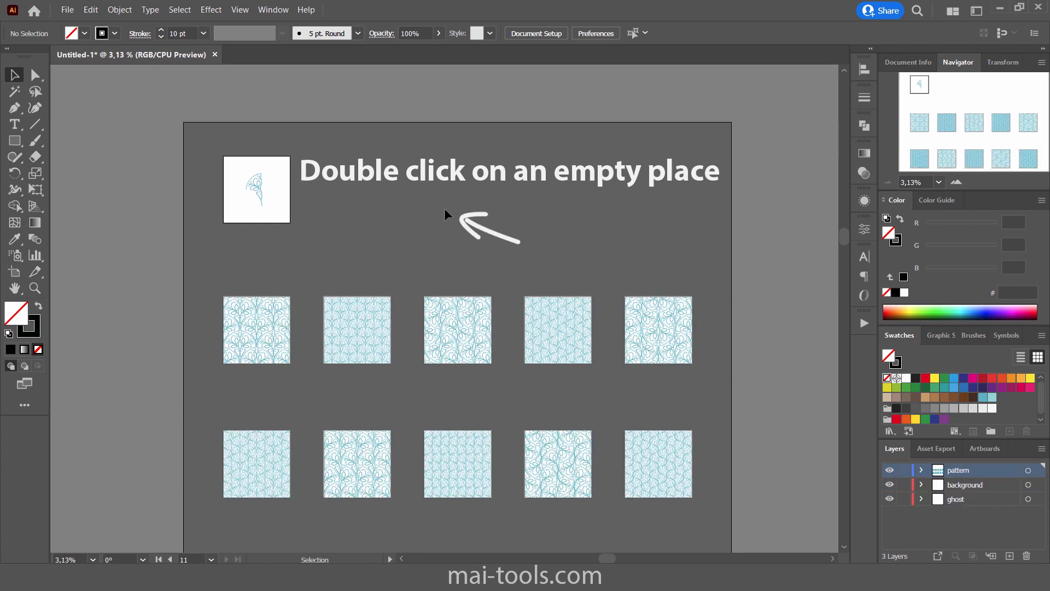
Exit tile editing, select everything and expand the objects with Fill unchecked.
double_click(452, 214)
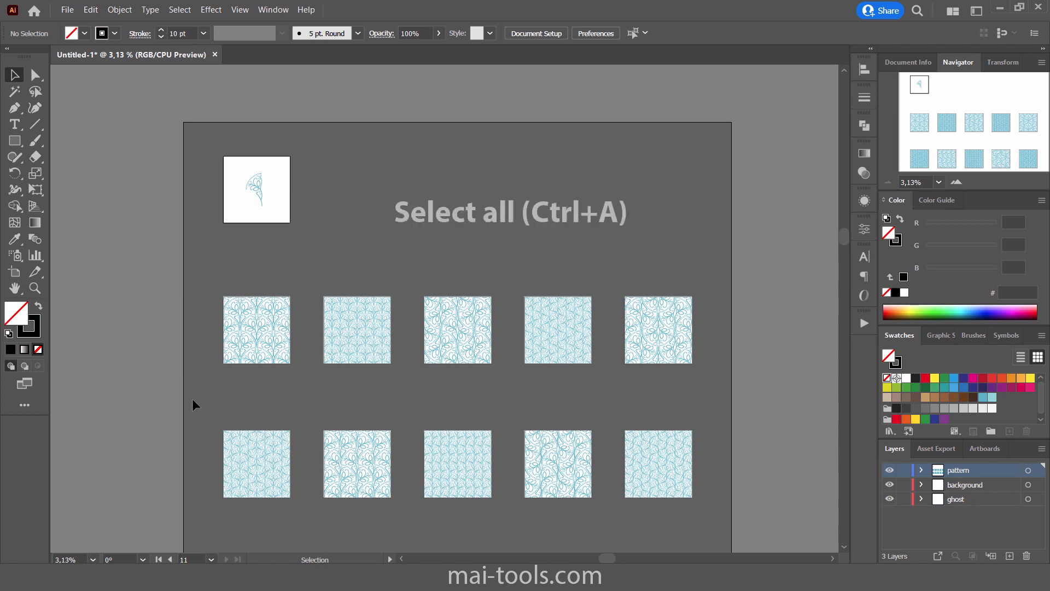
key("ctrl+a")
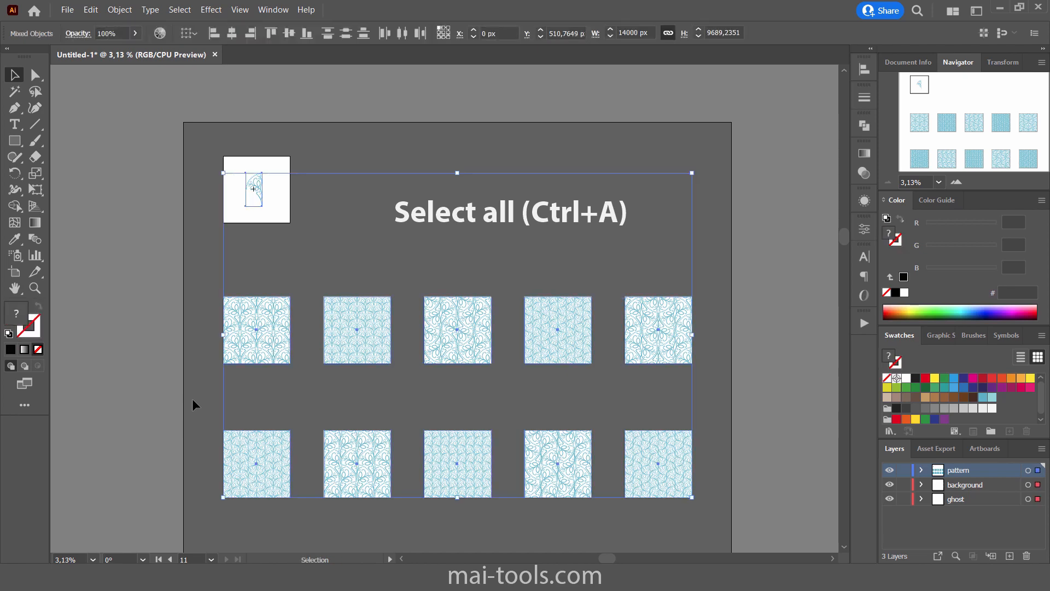
mouse_move(119, 10)
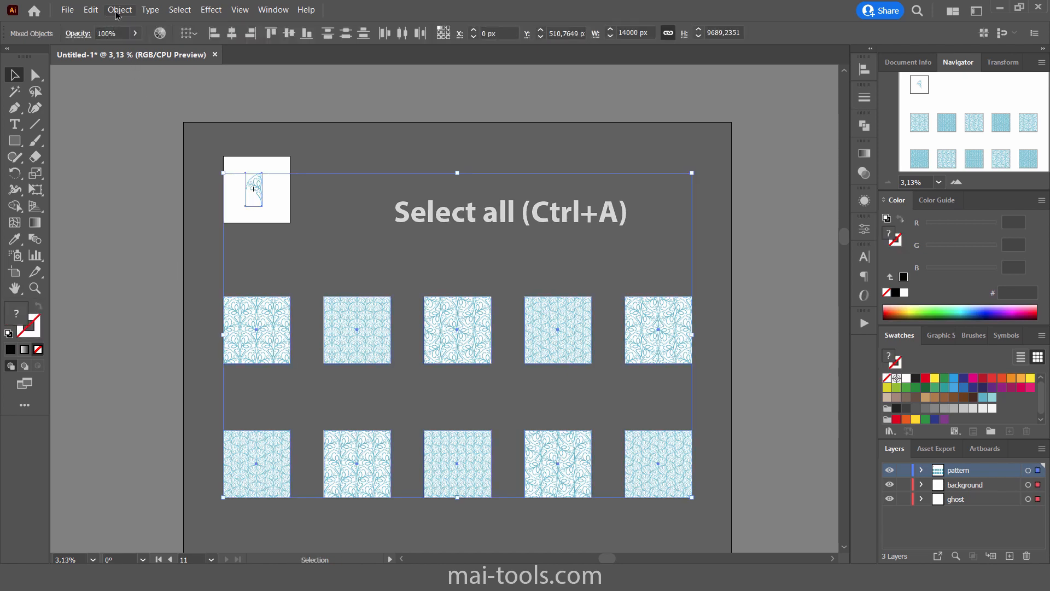
left_click(120, 10)
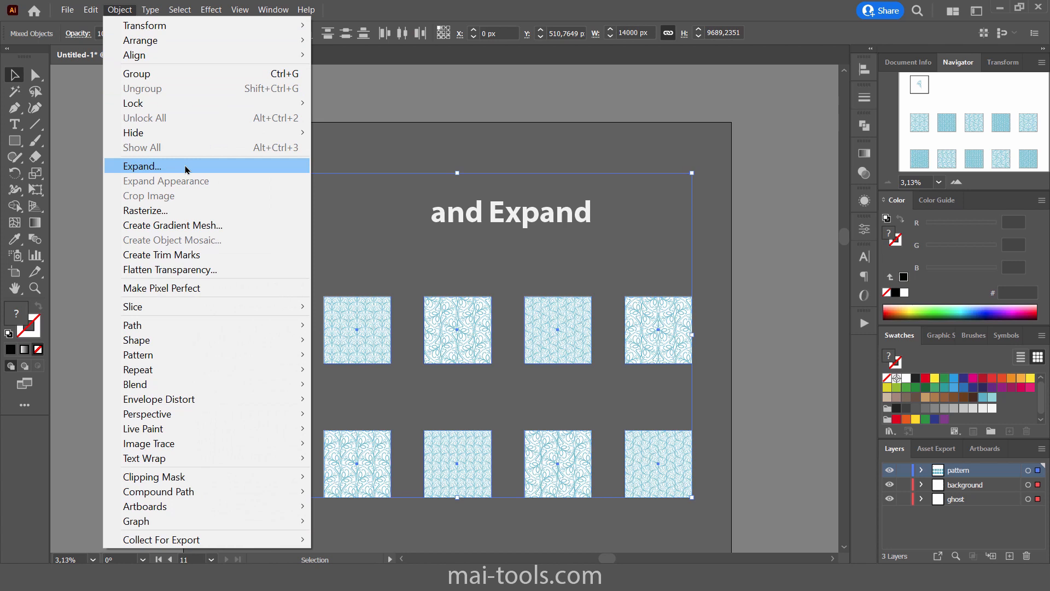
left_click(141, 167)
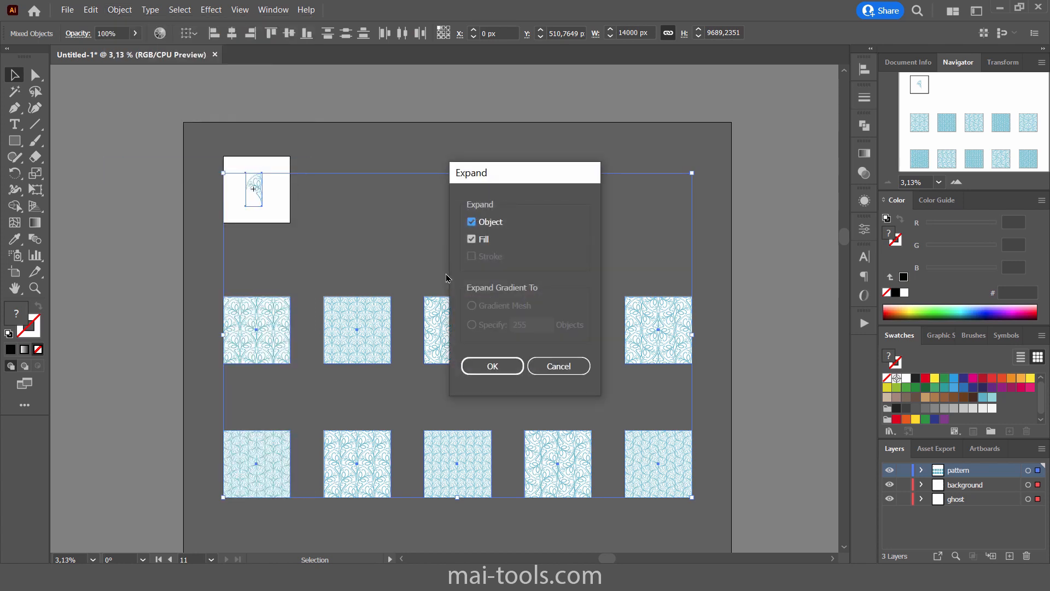
left_click(471, 240)
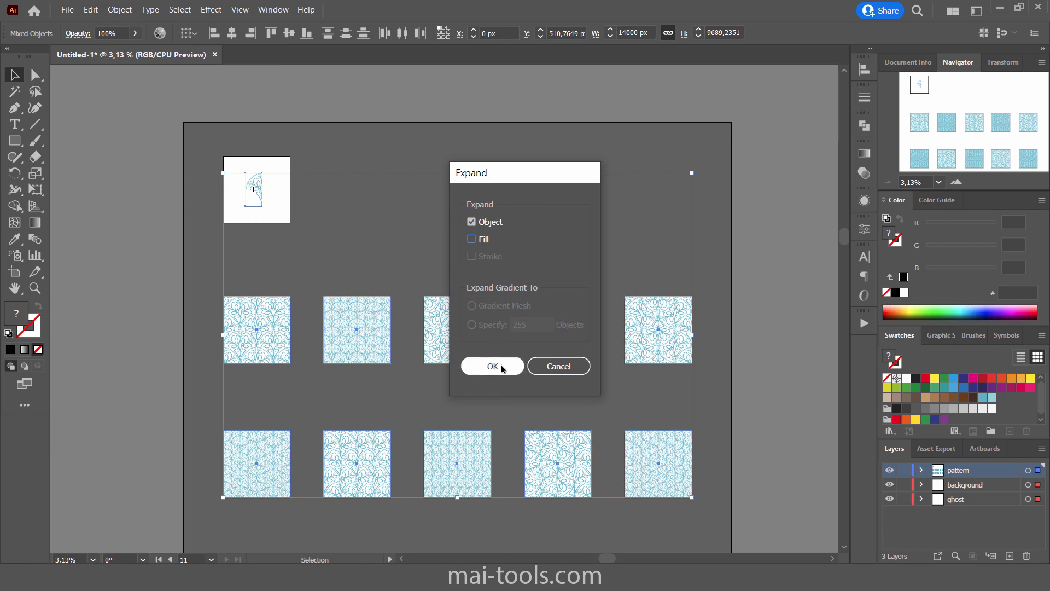
left_click(491, 366)
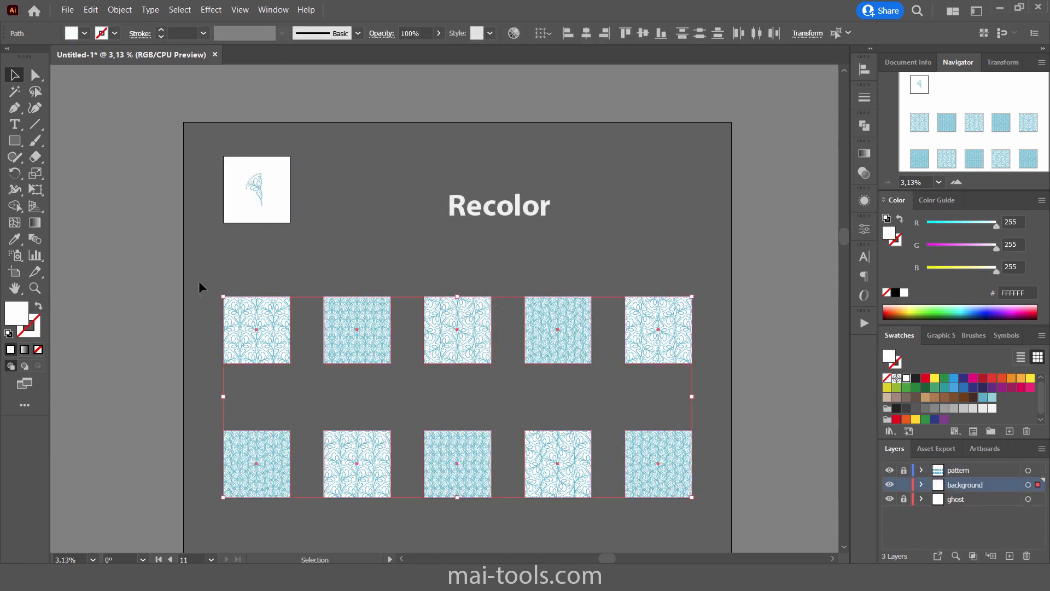
Give the ten tile background rectangles a teal fill behind the floral lines.
left_click(989, 397)
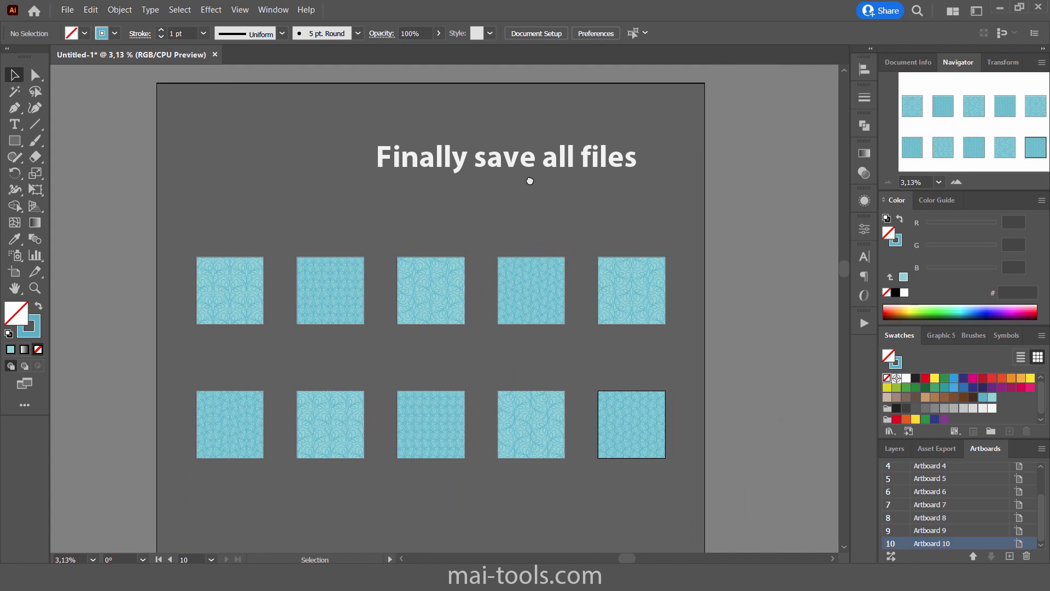
Save the document as floral-pattern.ai in the patterns folder.
left_click(67, 10)
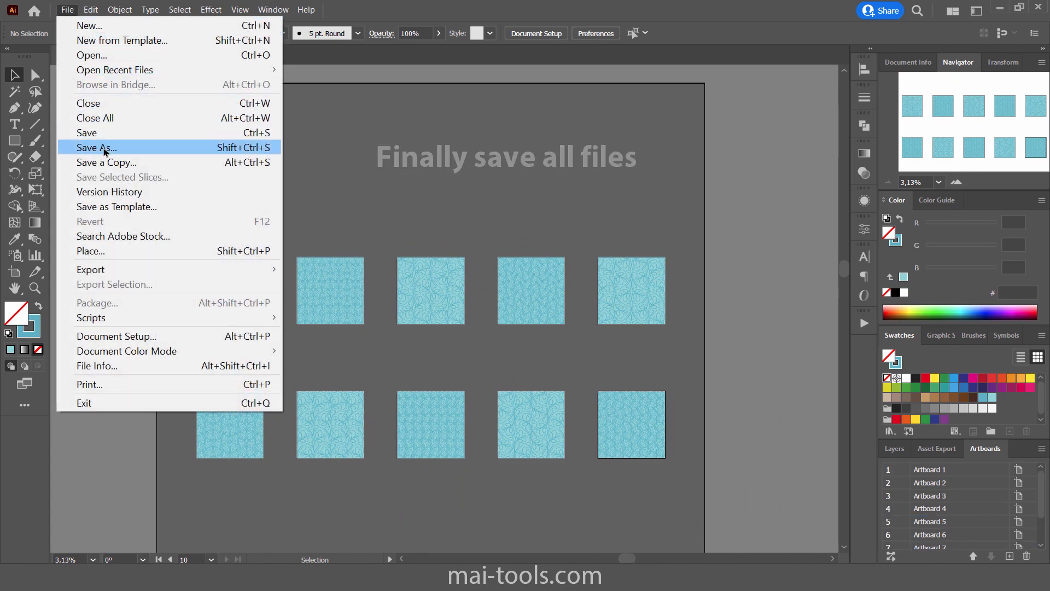
left_click(96, 148)
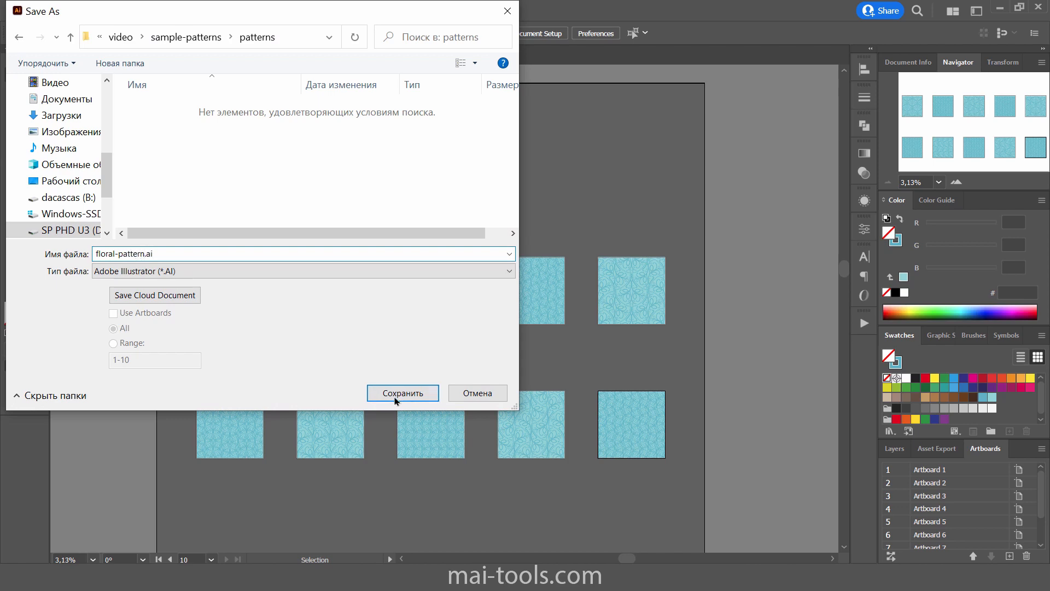
left_click(401, 393)
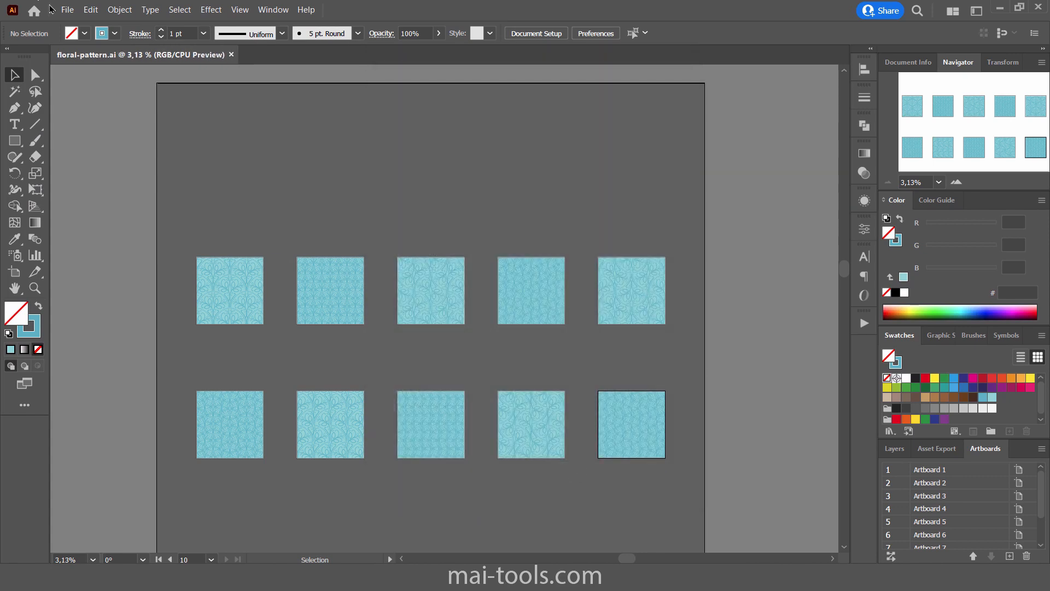
Save a copy as Illustrator EPS with Use Artboards ticked, one file per artboard.
left_click(67, 10)
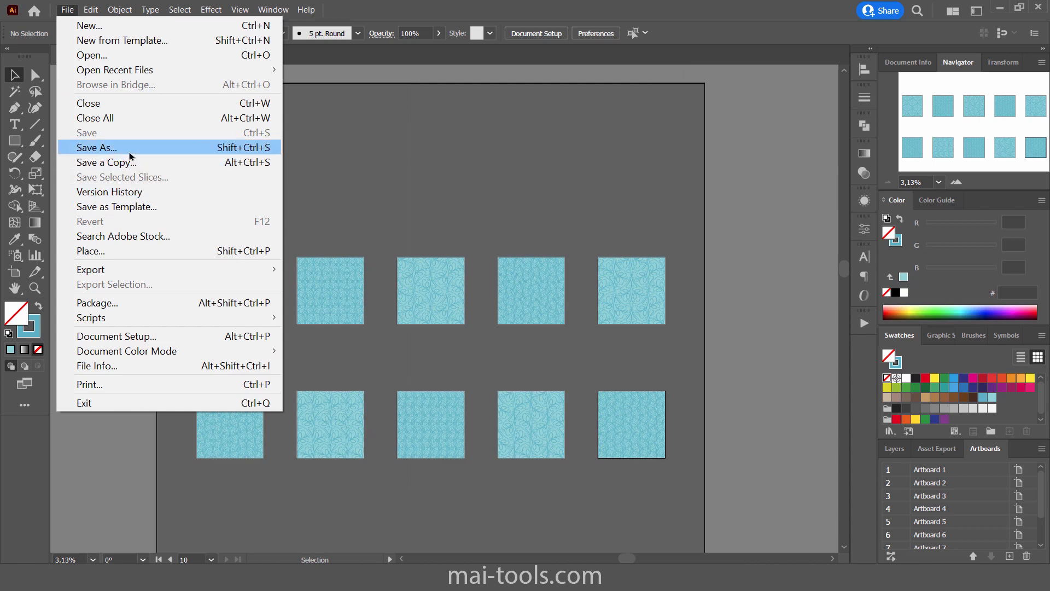
left_click(96, 148)
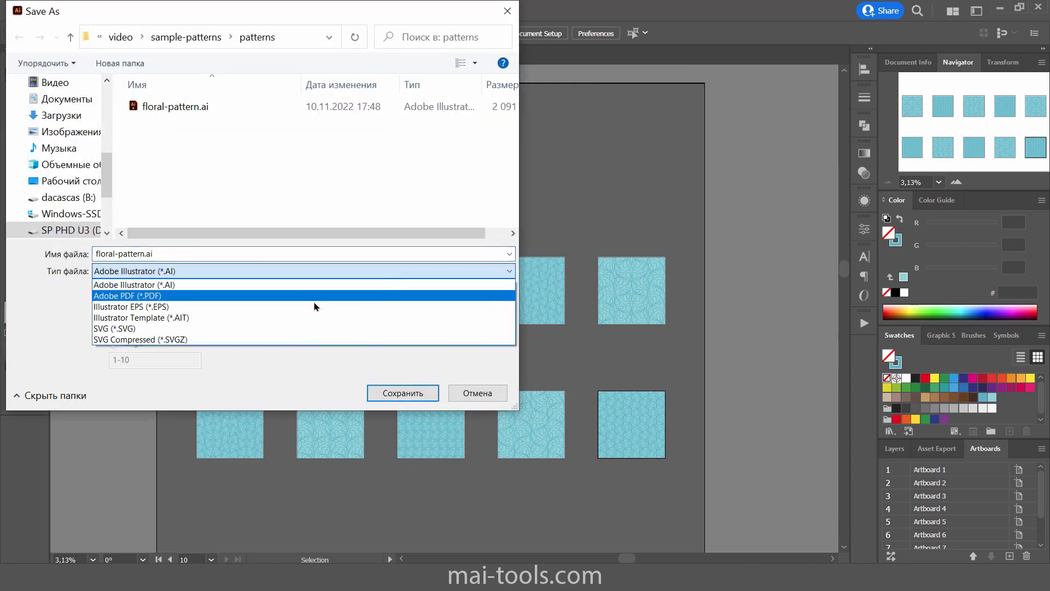
left_click(130, 307)
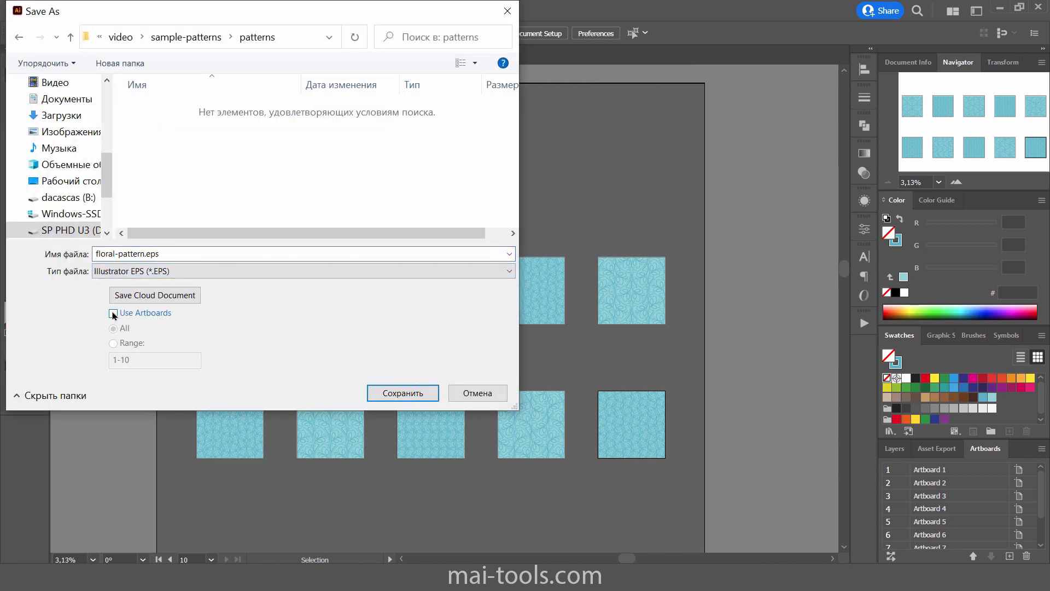
left_click(112, 313)
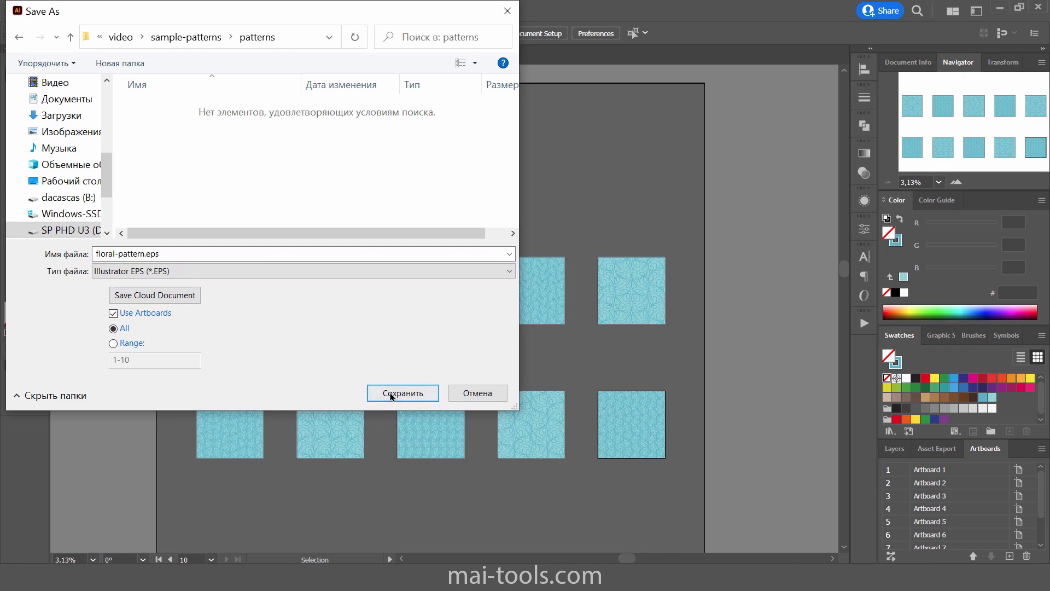
left_click(402, 393)
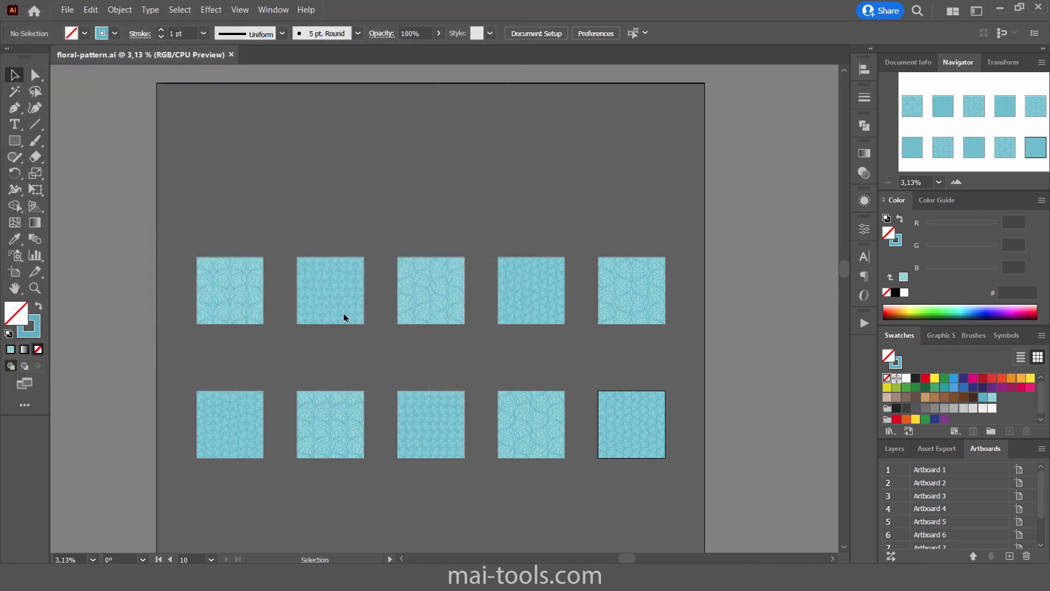
Set the EPS version to Illustrator 10, untick Embed Fonts and confirm the options.
left_click(502, 93)
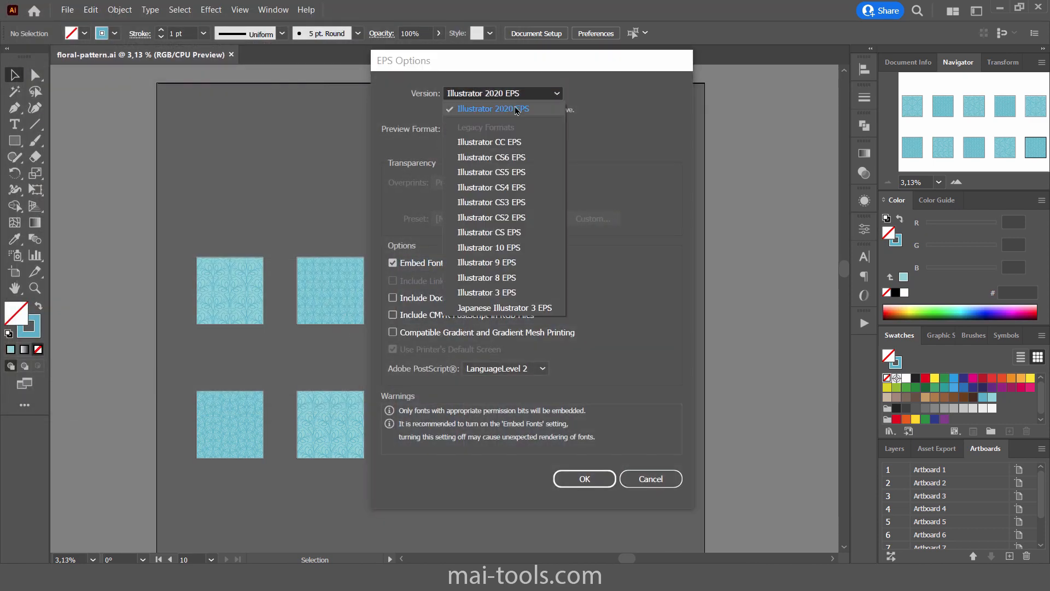
mouse_move(488, 247)
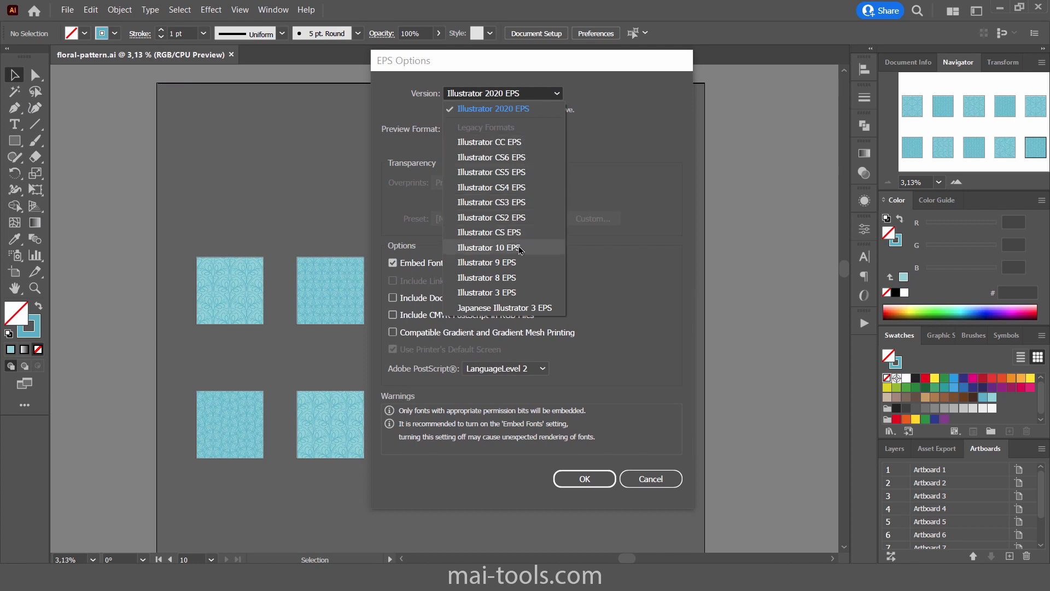
left_click(488, 247)
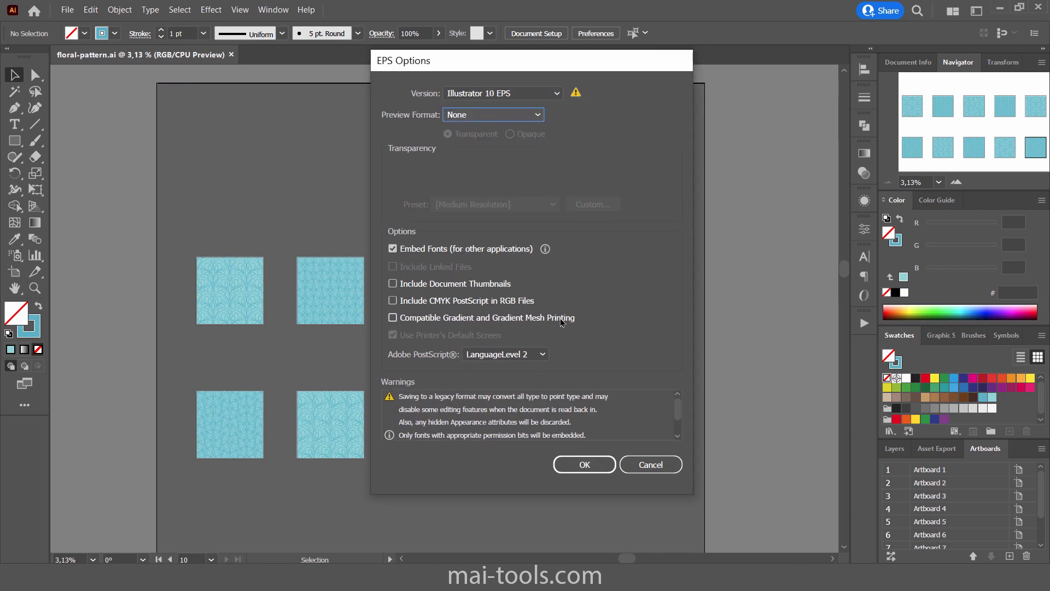
left_click(392, 248)
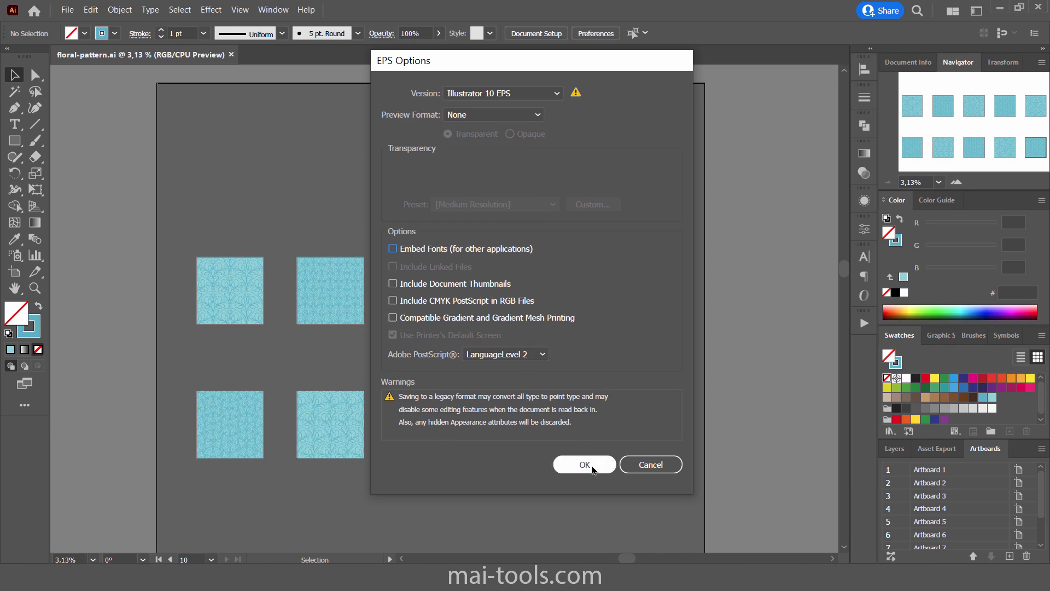
left_click(584, 464)
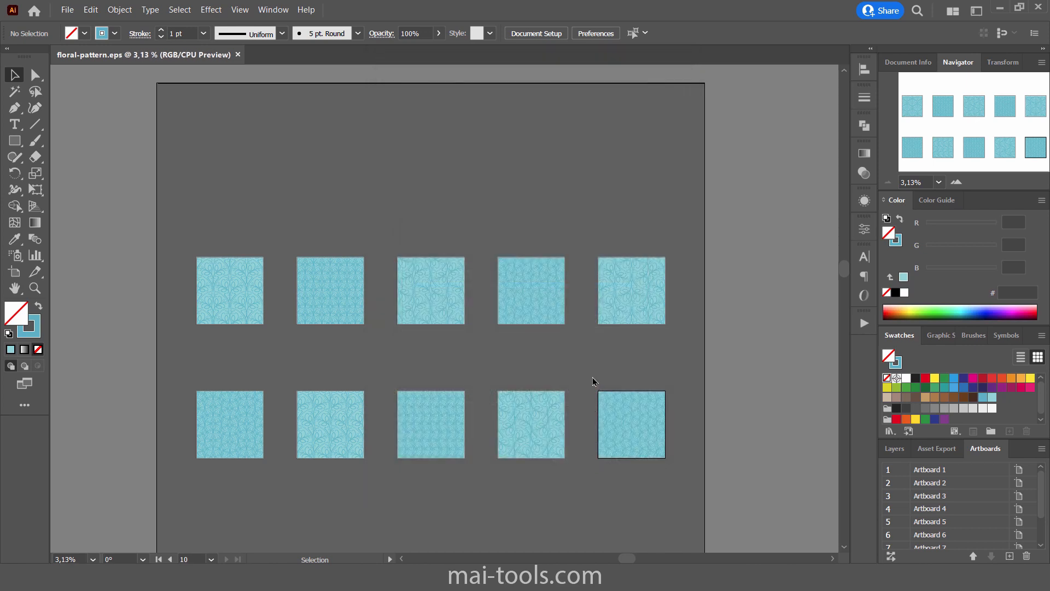
left_click(67, 9)
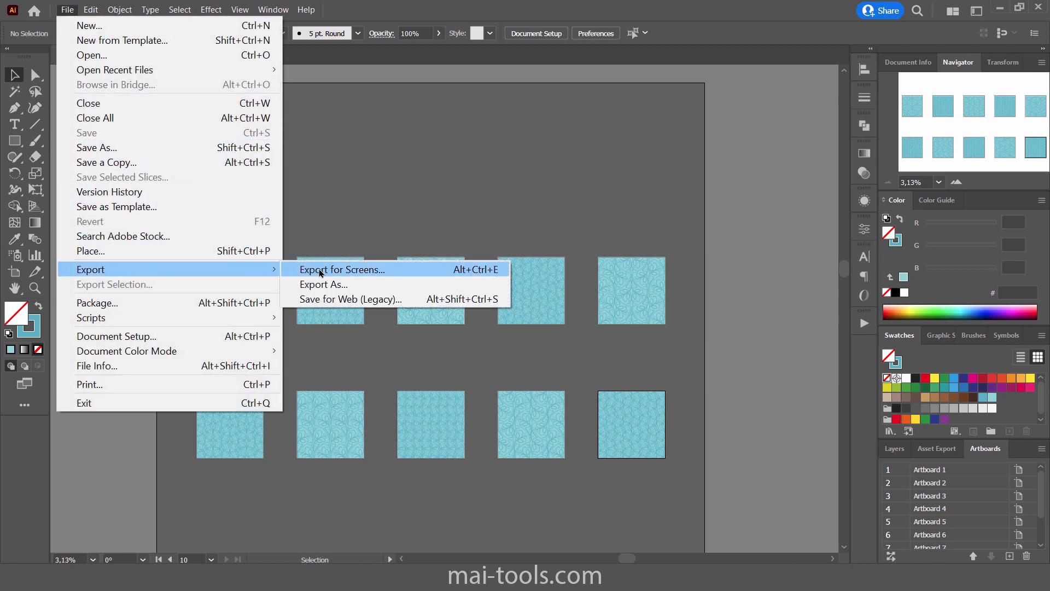
mouse_move(337, 285)
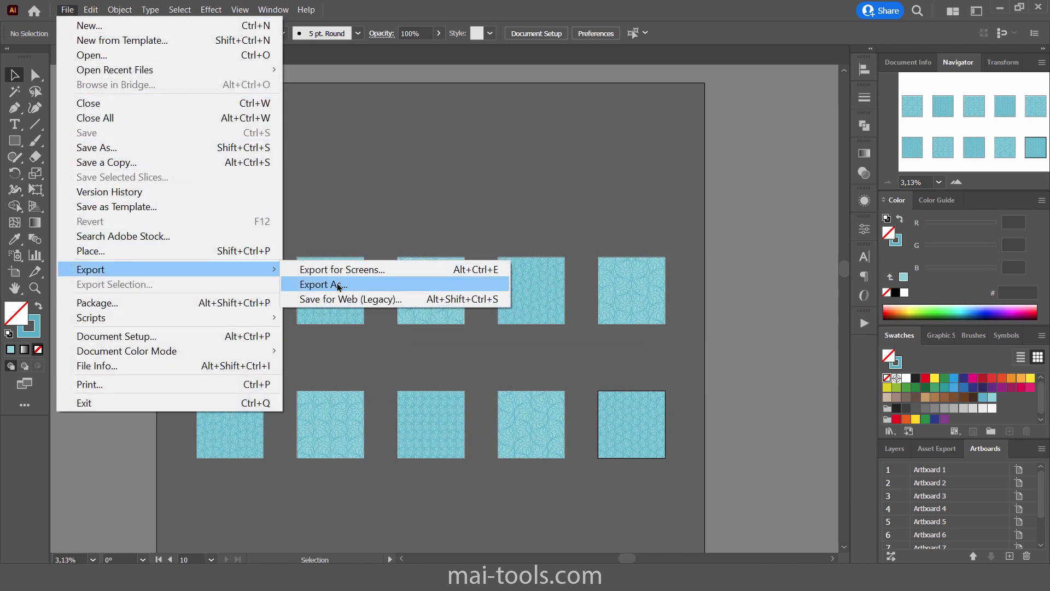
Export as JPEG with Use Artboards ticked so each artboard becomes its own image.
left_click(322, 284)
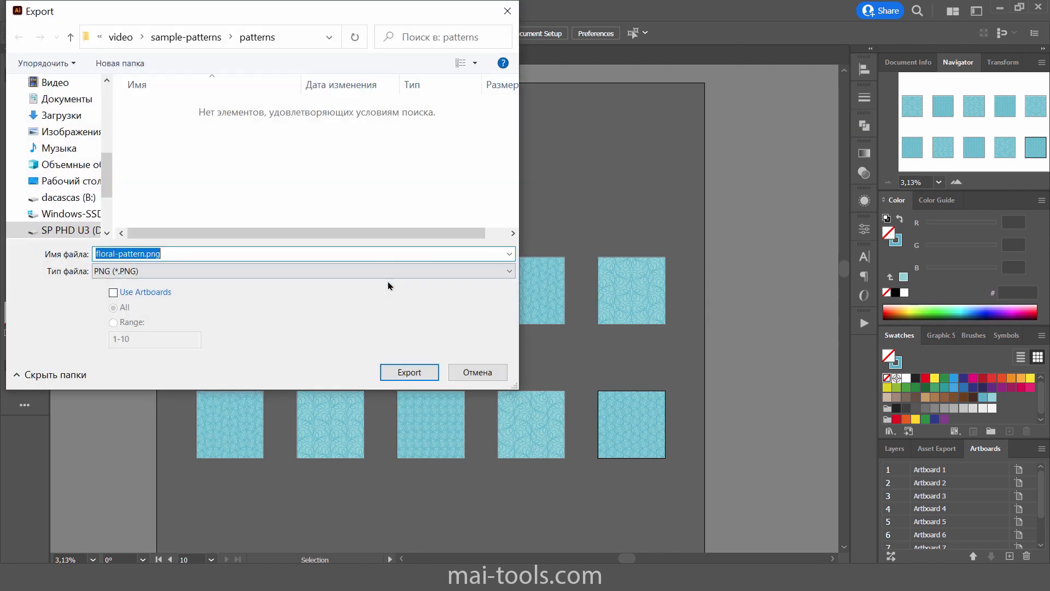
left_click(303, 270)
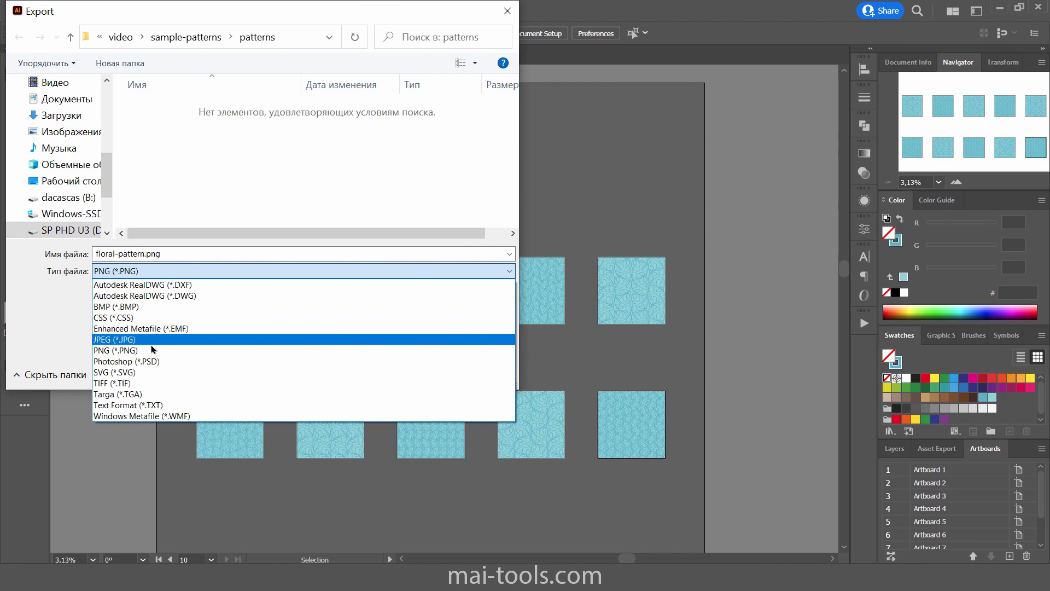
left_click(113, 339)
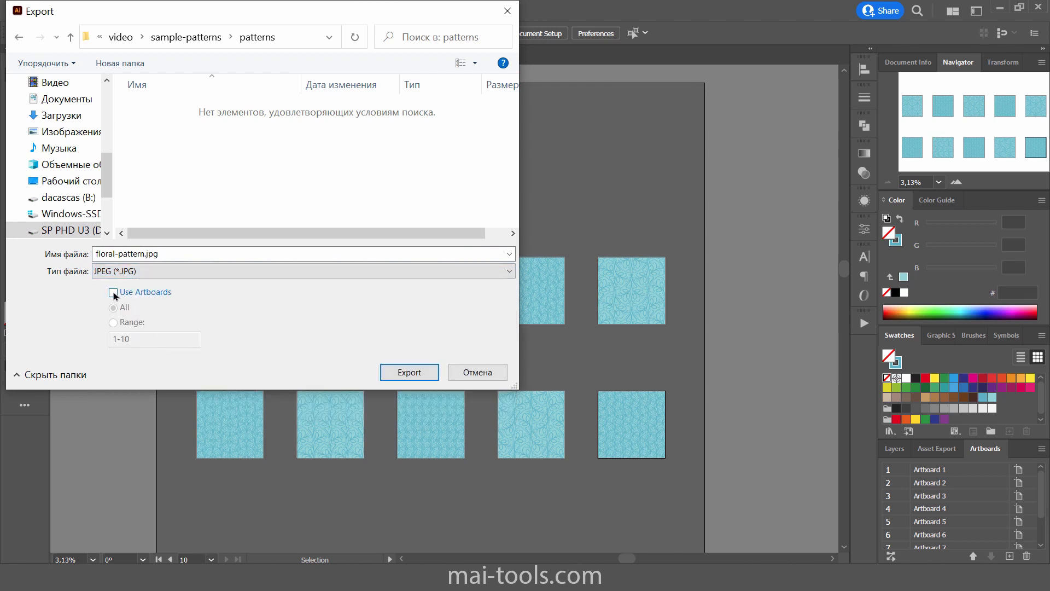
left_click(113, 293)
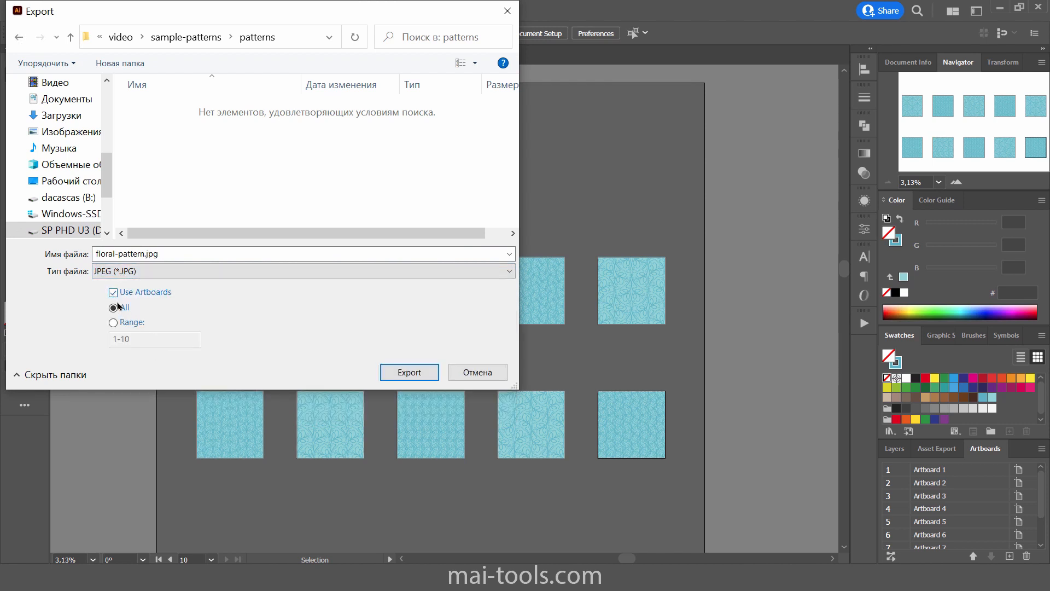
left_click(408, 372)
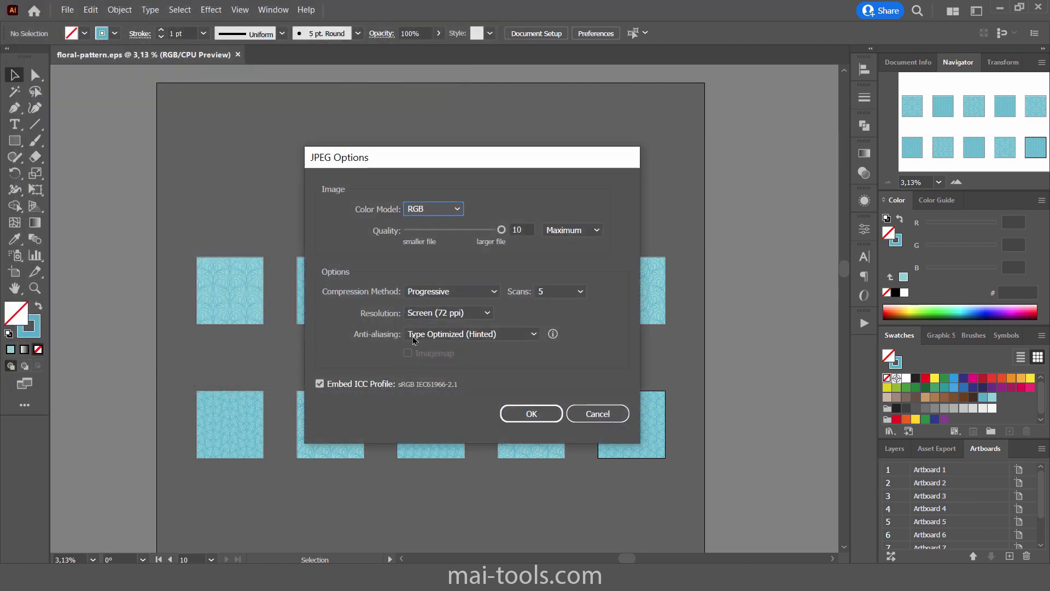
Set JPEG resolution High (300 ppi) and Art Optimized anti-aliasing, then export.
left_click(447, 313)
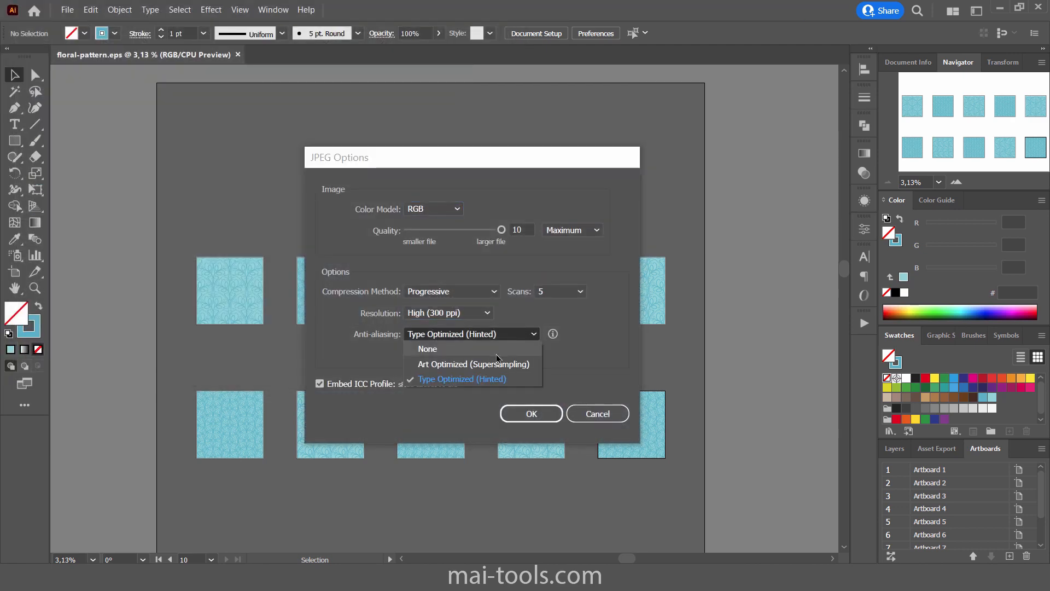
left_click(473, 363)
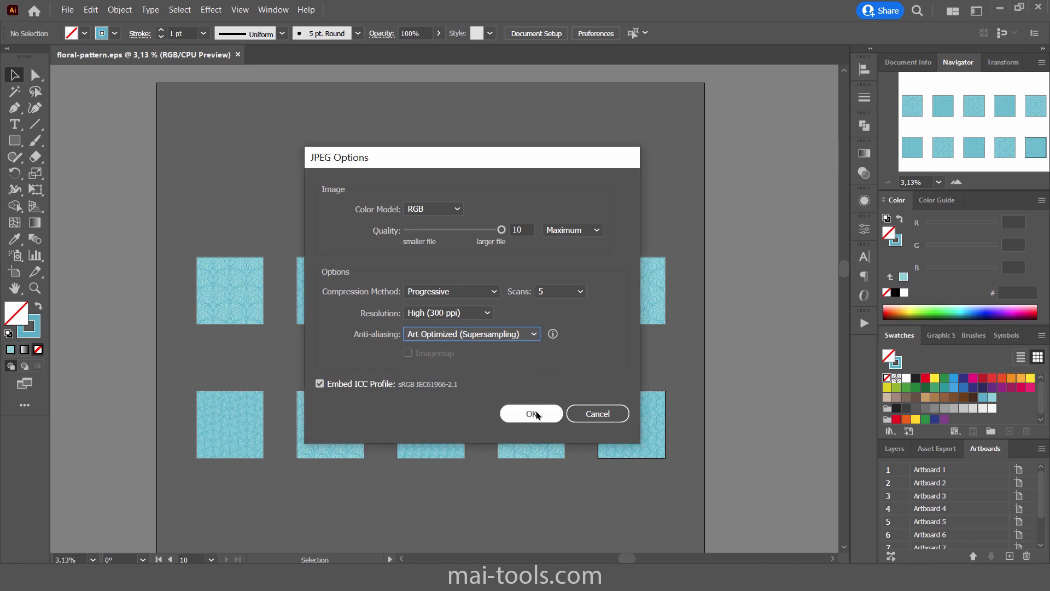
left_click(531, 413)
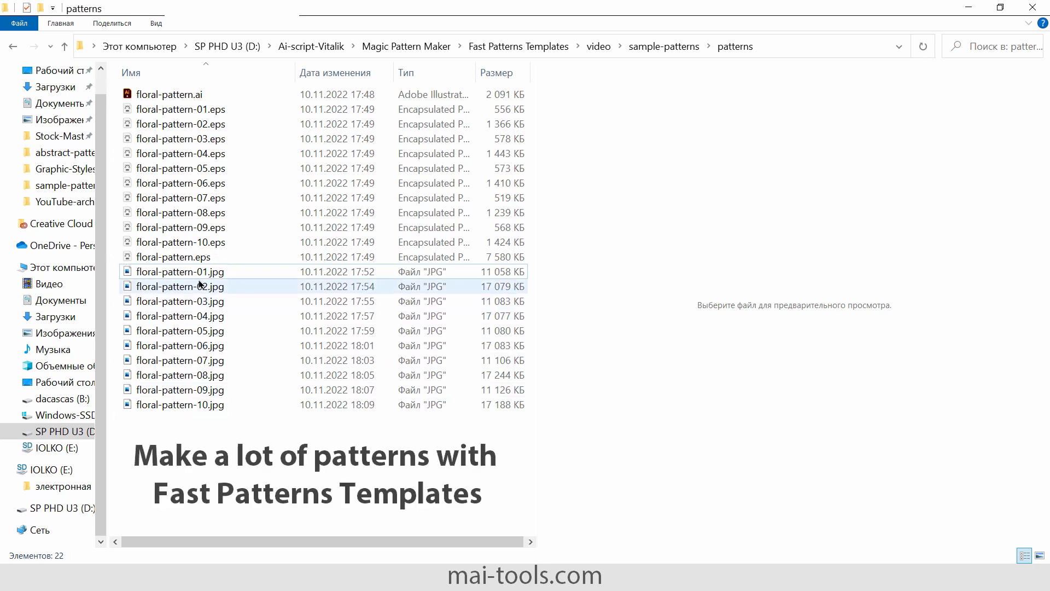
Preview floral-pattern-01.jpg, -05.jpg and -07.jpg in the preview pane.
left_click(180, 271)
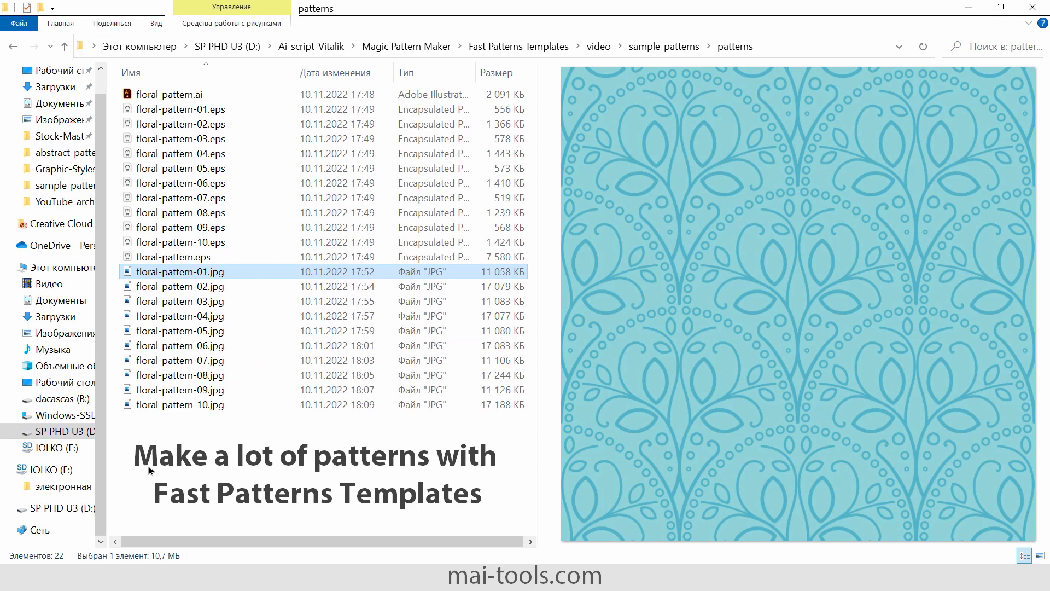
left_click(179, 331)
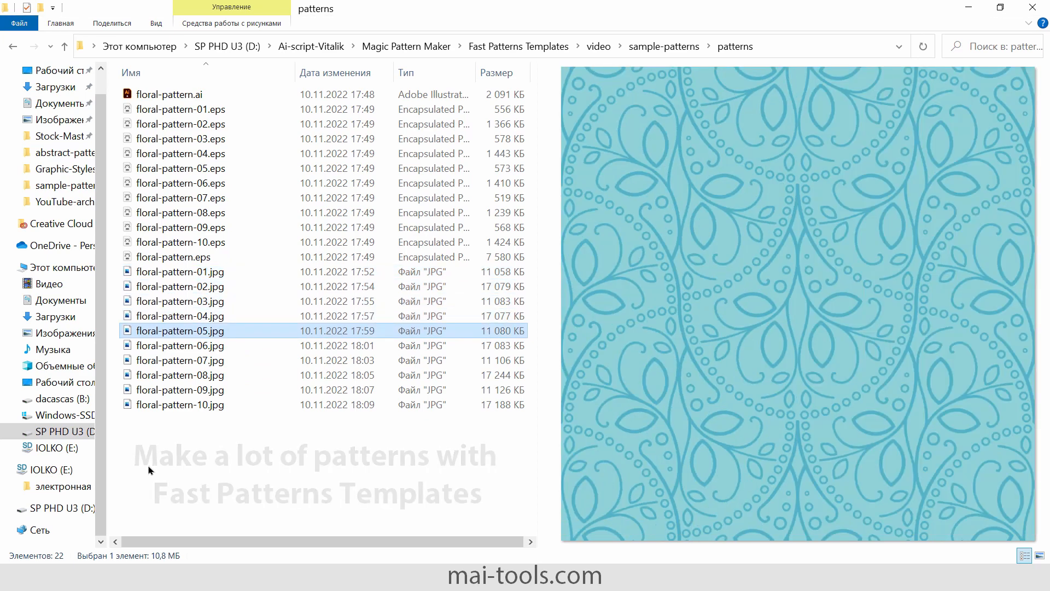
left_click(180, 360)
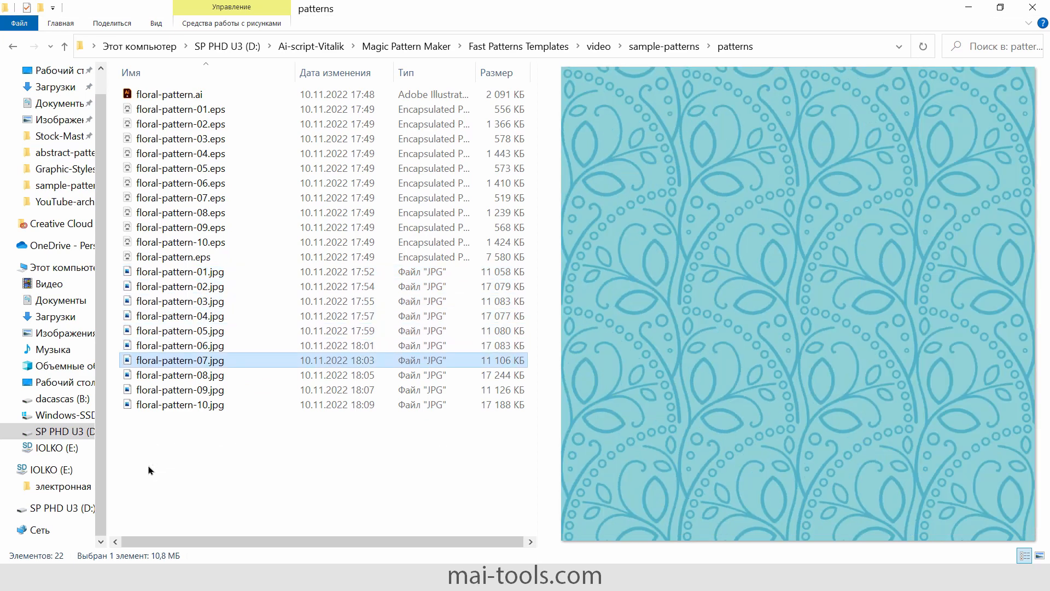